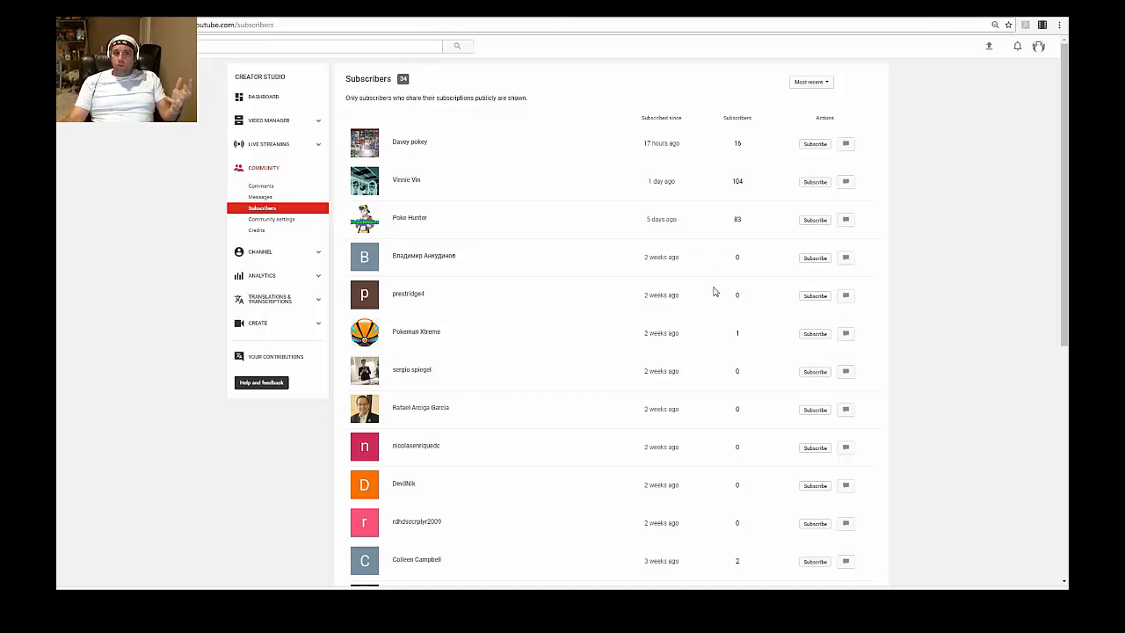
{"action": "mouse_move", "coordinate": [422, 91]}
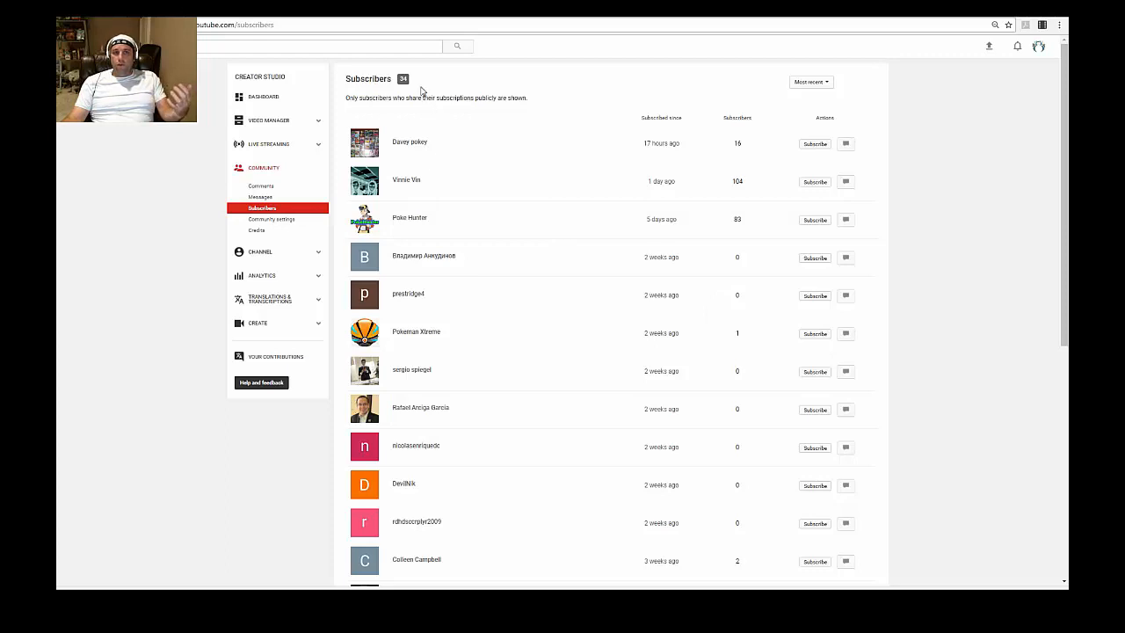
{"action": "mouse_move", "coordinate": [478, 314]}
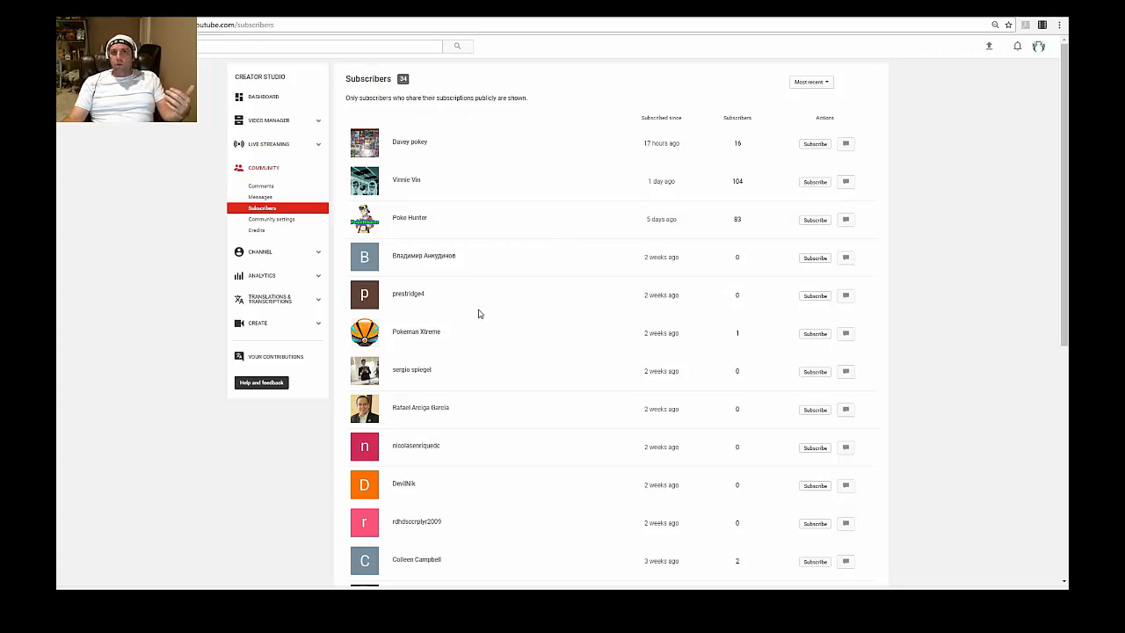
{"action": "mouse_move", "coordinate": [658, 213]}
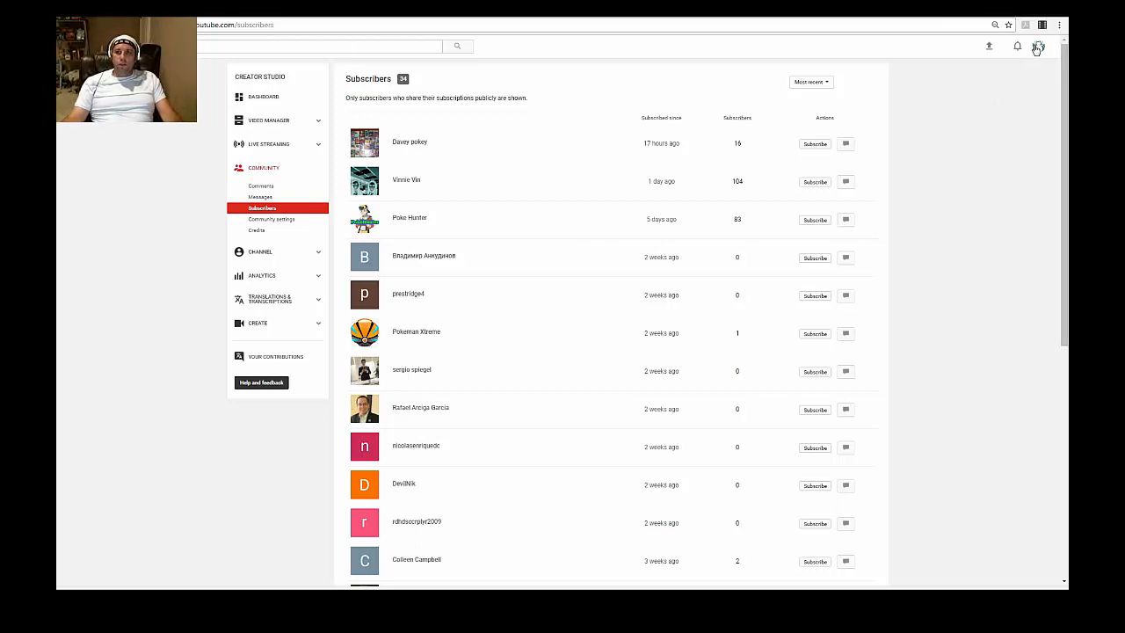
- Reach the YouTube account settings Overview from the channel's avatar menu
{"action": "left_click", "coordinate": [1037, 47]}
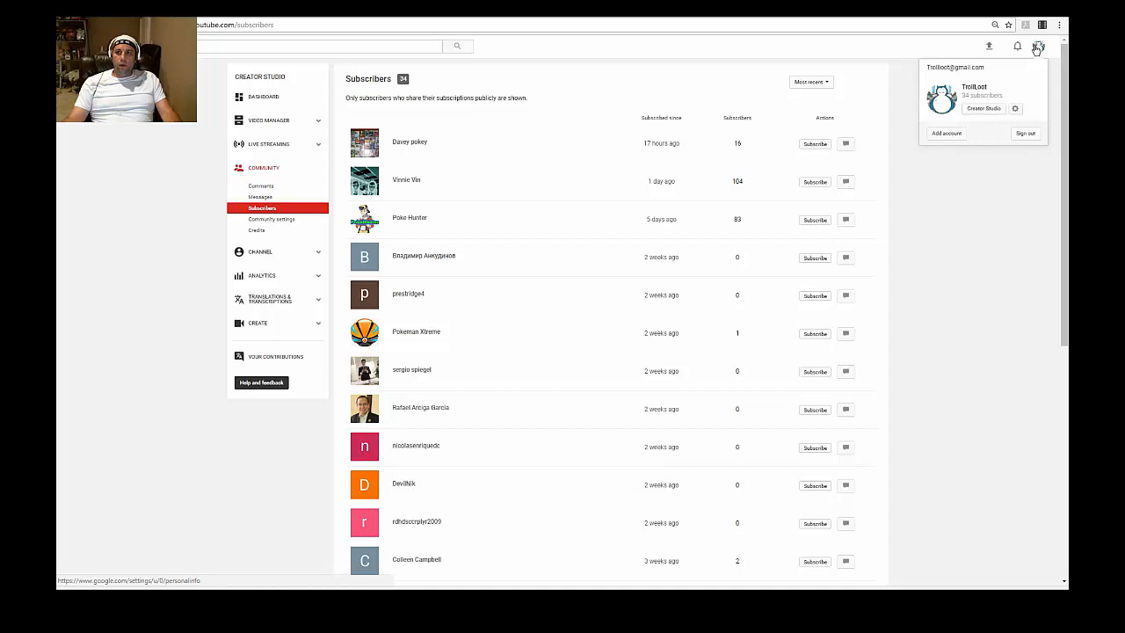
{"action": "mouse_move", "coordinate": [1016, 109]}
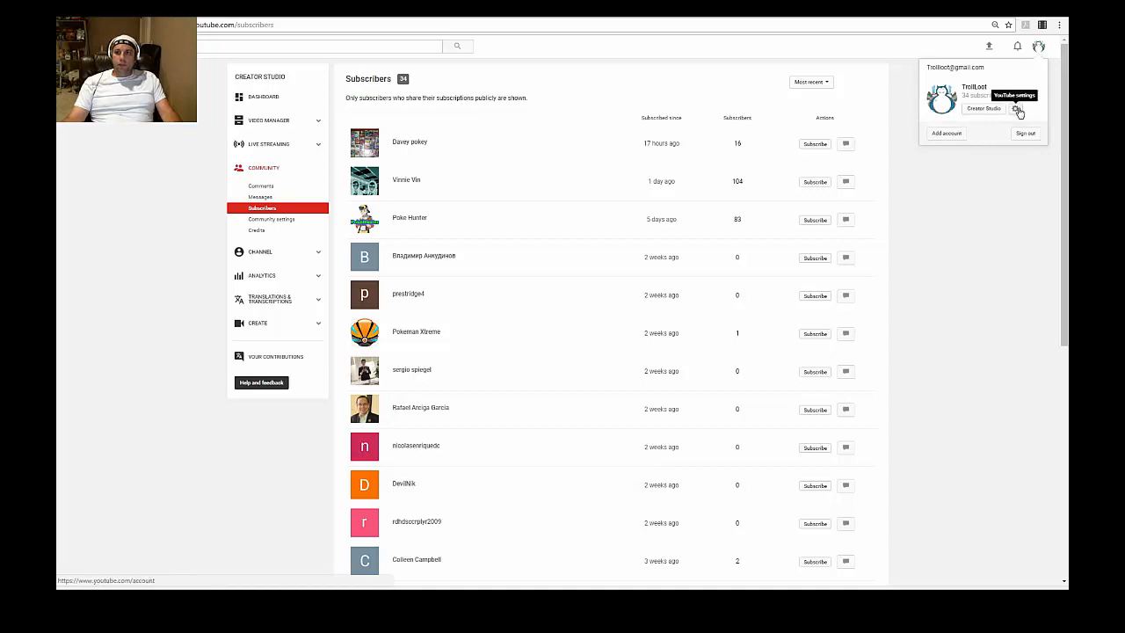
{"action": "left_click", "coordinate": [1018, 109]}
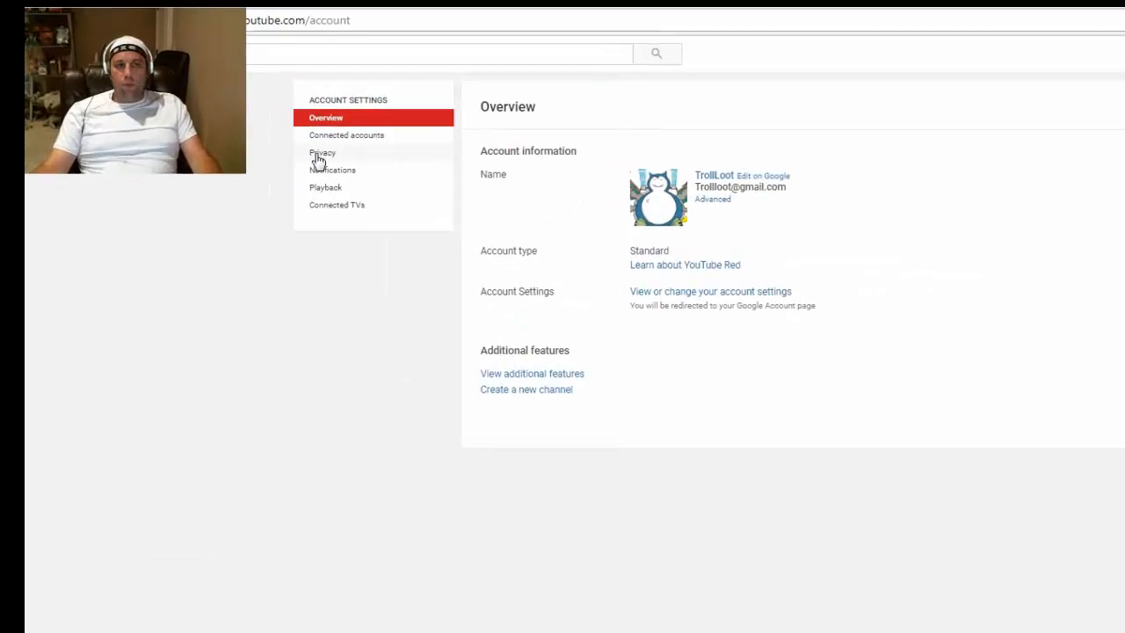
- Show the Privacy section, leaving 'Keep all my subscriptions private' unchecked
{"action": "left_click", "coordinate": [322, 153]}
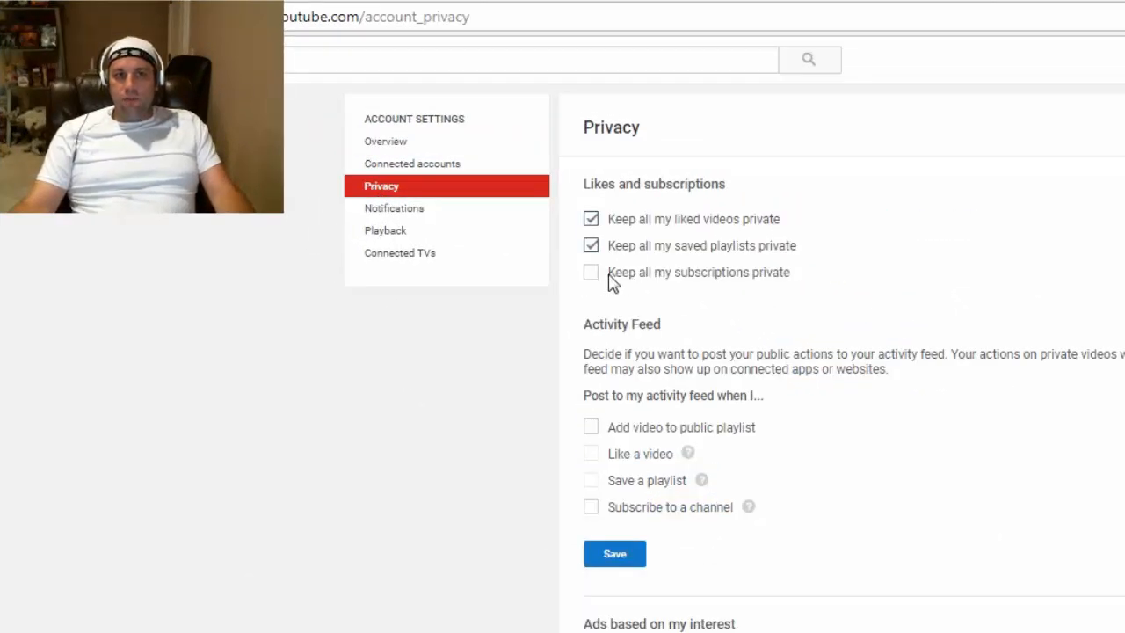
{"action": "mouse_move", "coordinate": [726, 288]}
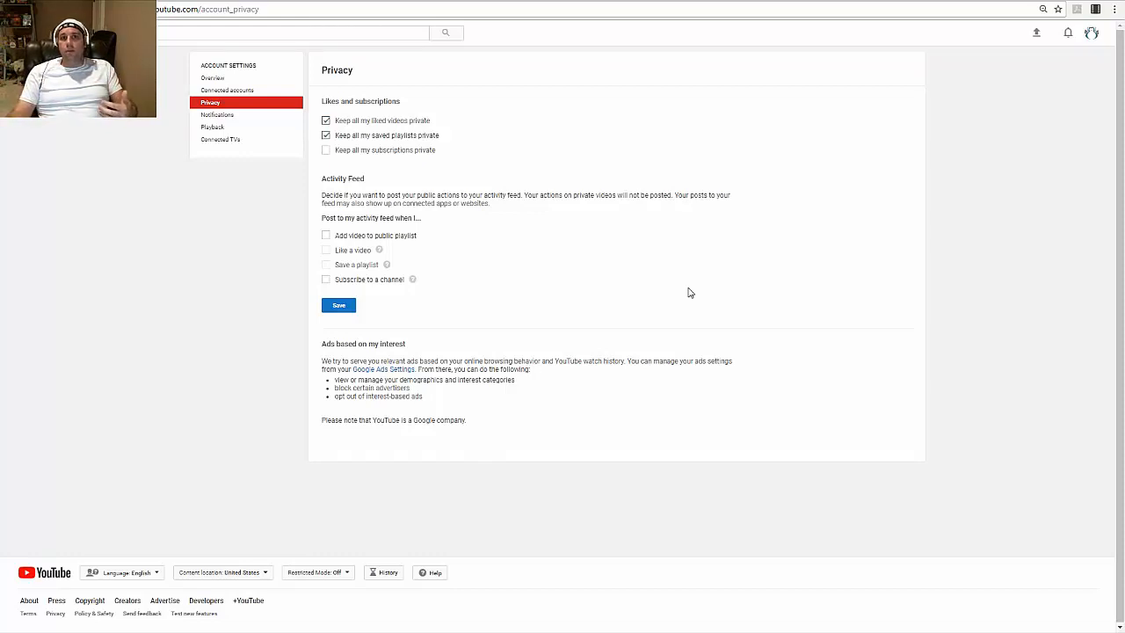
{"action": "mouse_move", "coordinate": [668, 288]}
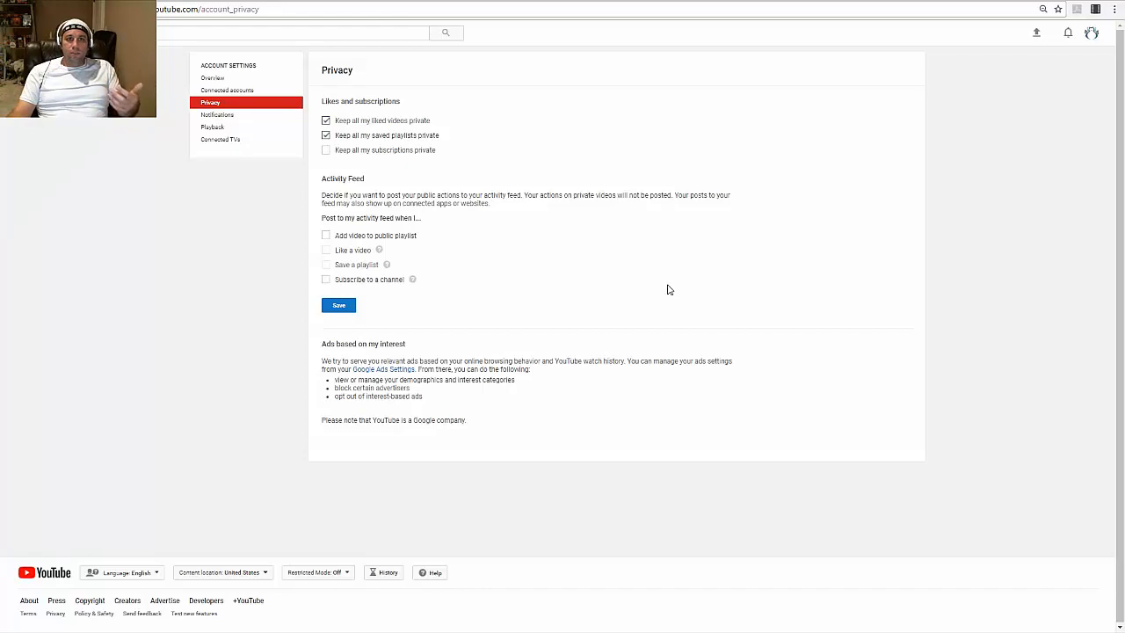
{"action": "mouse_move", "coordinate": [654, 277]}
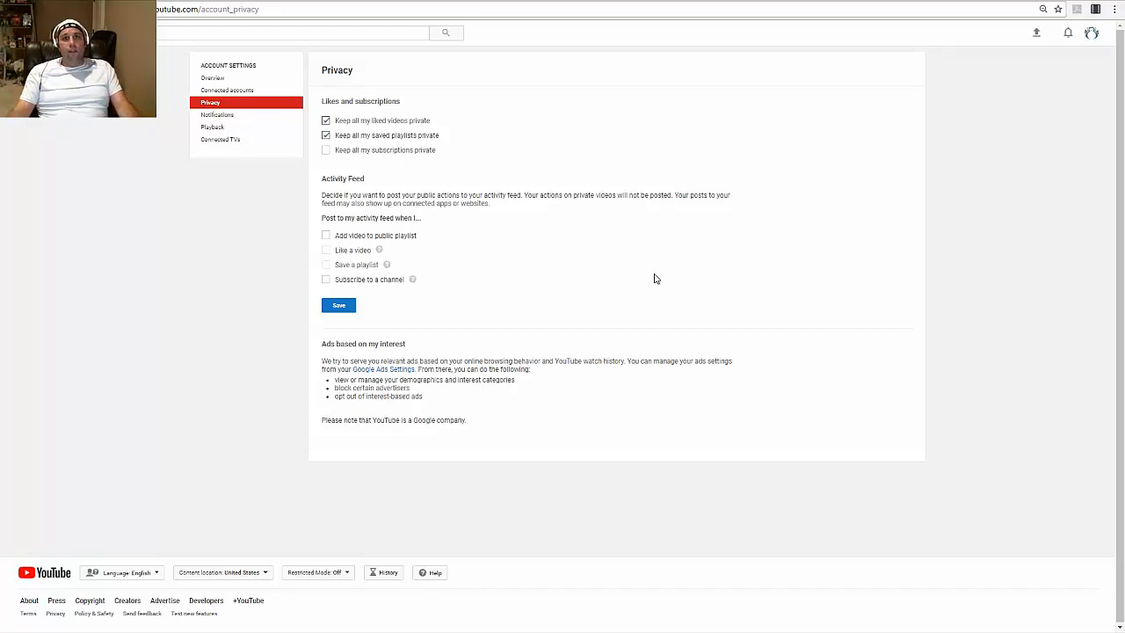